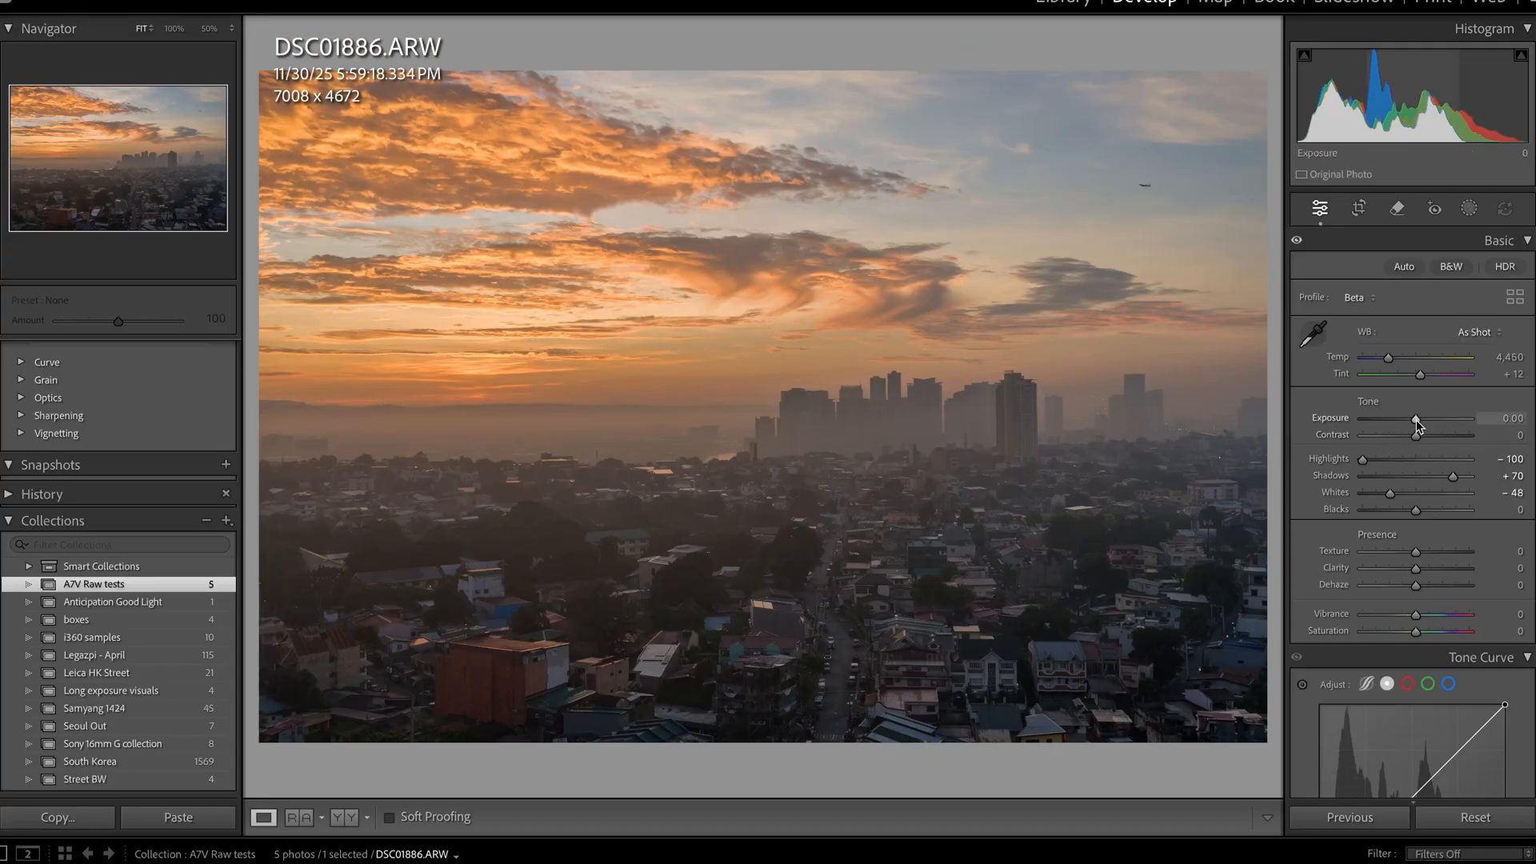
Step: Push Exposure up from +0.66 to about +1.75, then settle at +1.40
drag(1416, 418, 1423, 419)
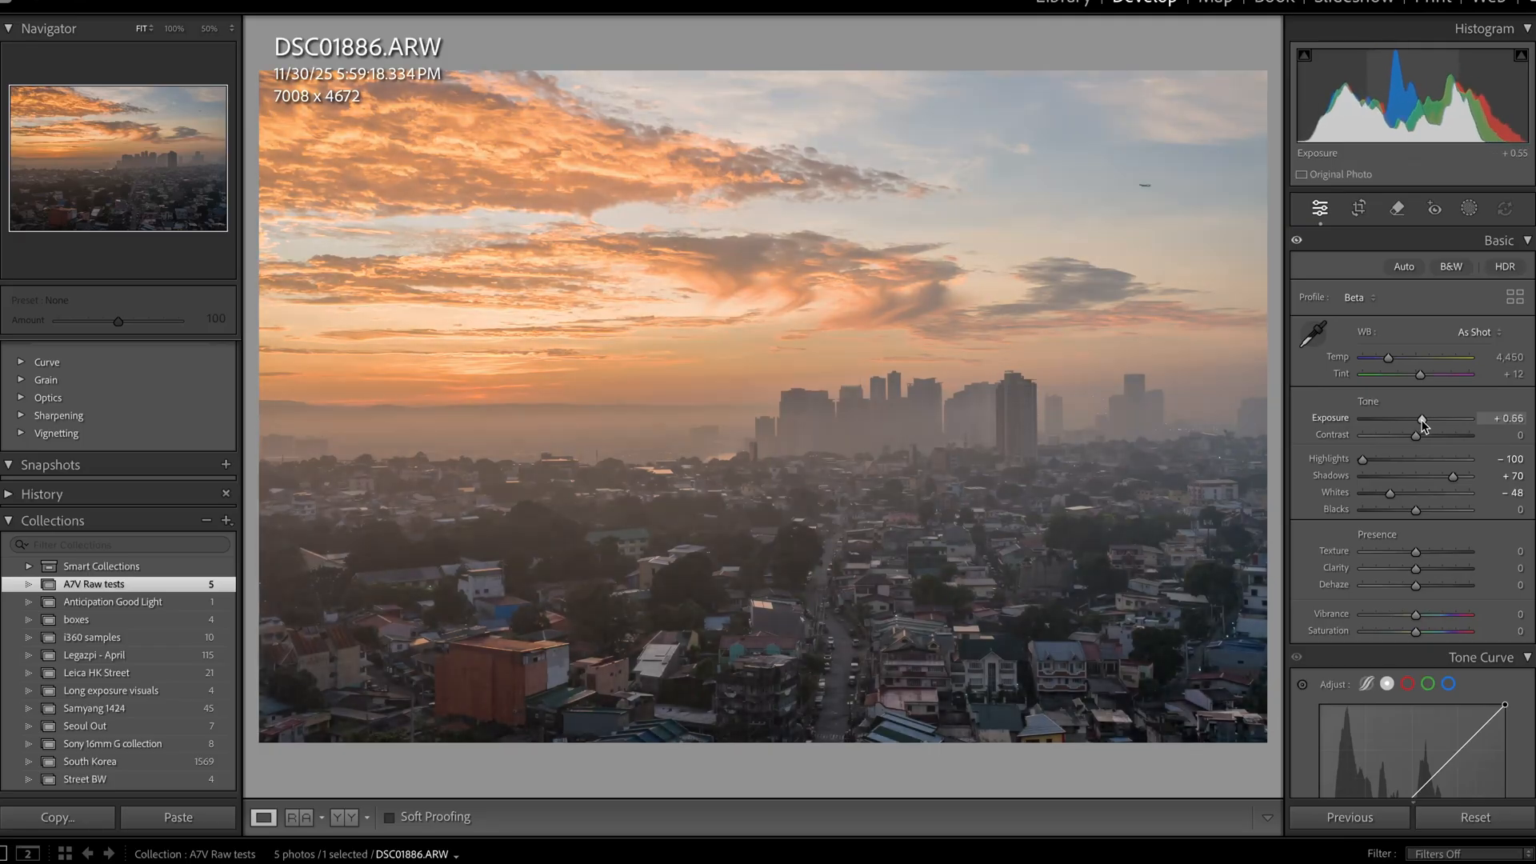
drag(1422, 419, 1434, 419)
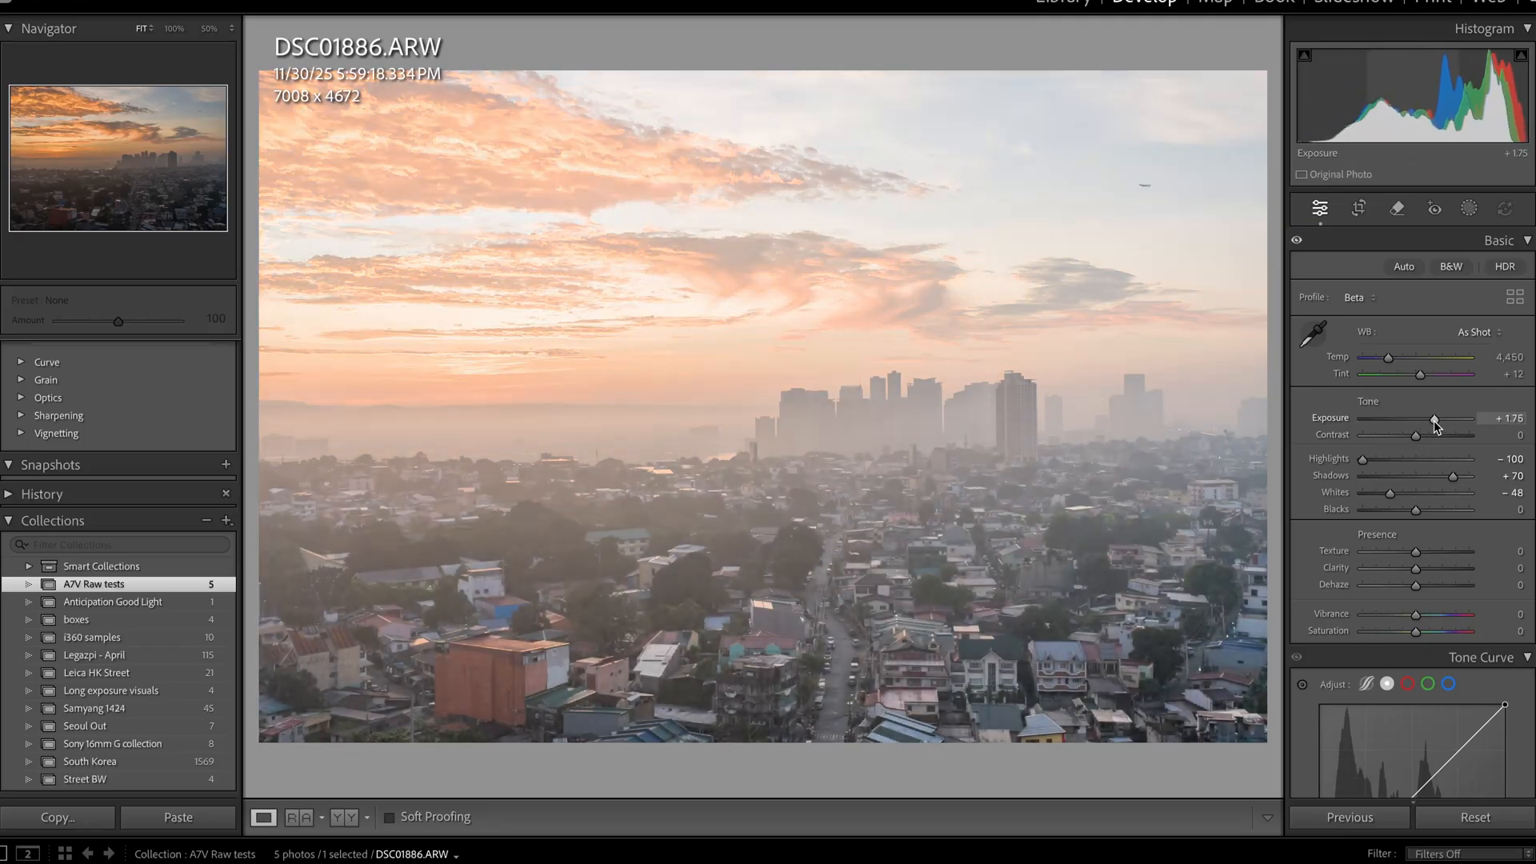
drag(1450, 419, 1424, 418)
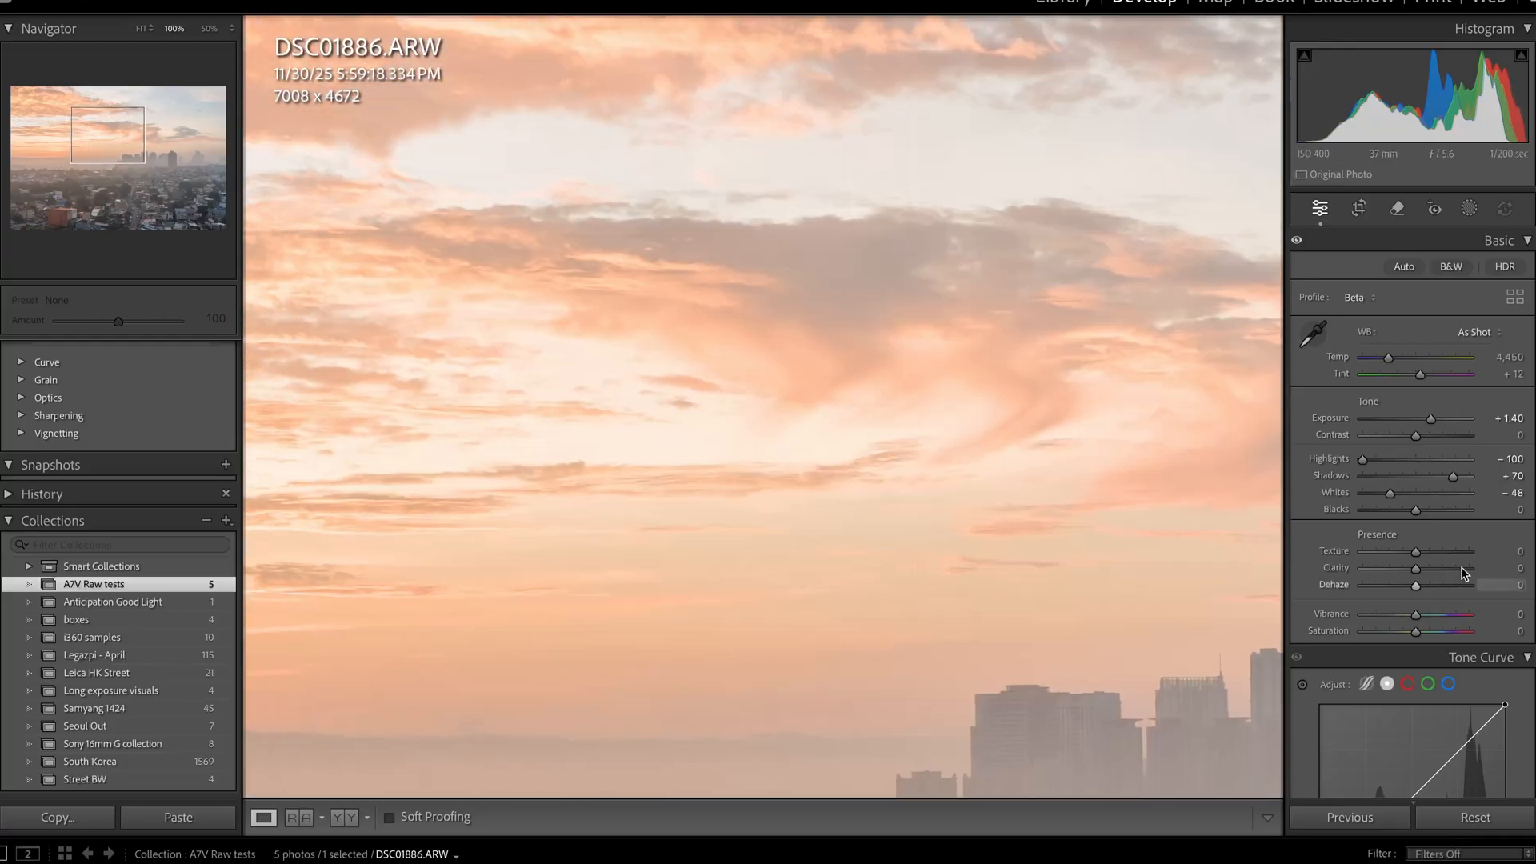
Step: Lower Exposure through -0.50 and -1.55 to -1.60, darkening the sunset sky
drag(1455, 418, 1409, 418)
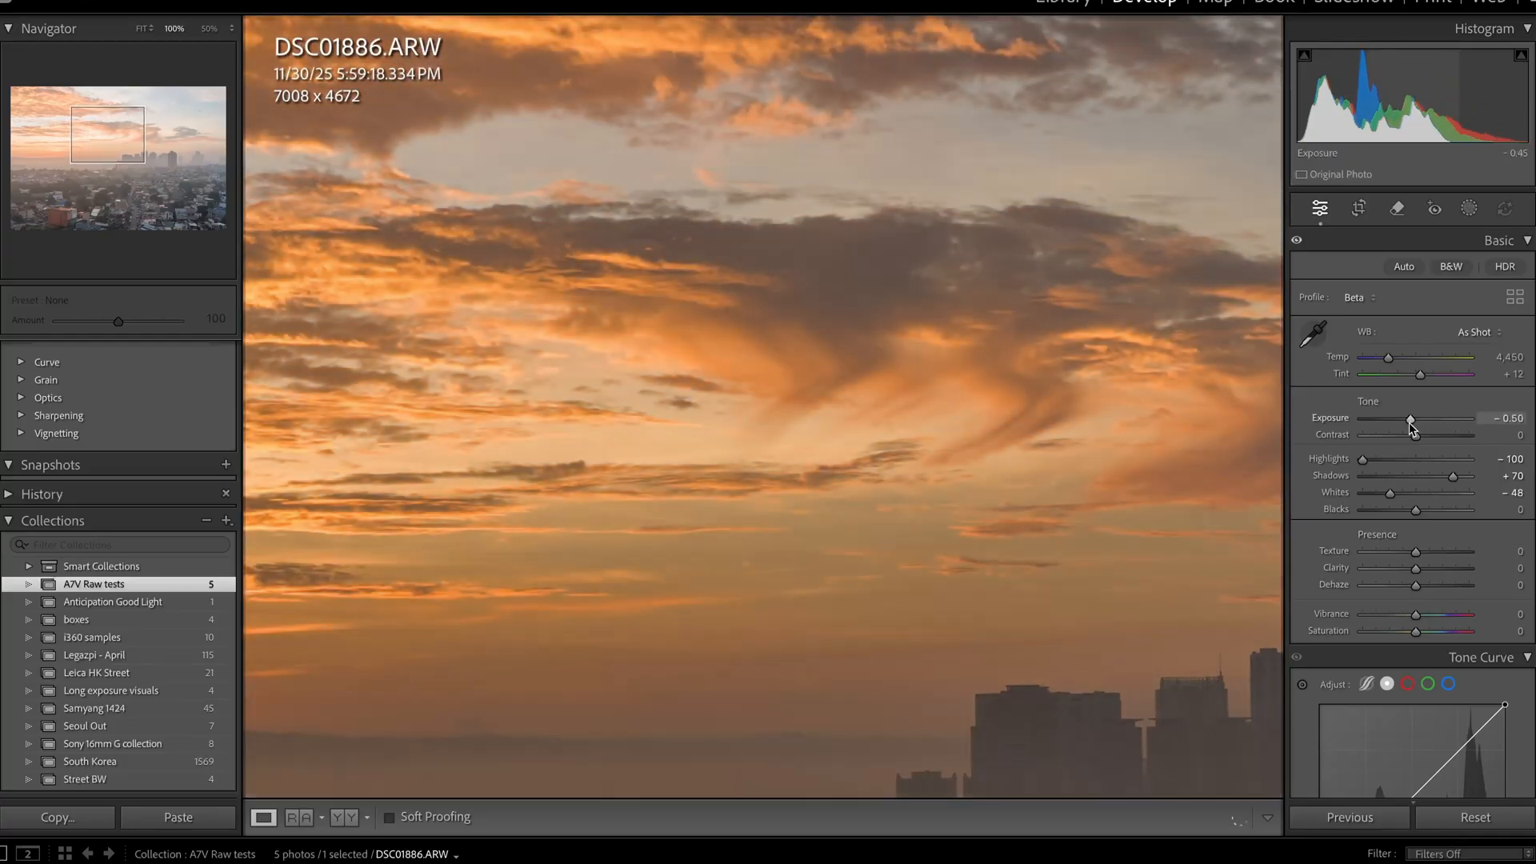
drag(1419, 418, 1399, 418)
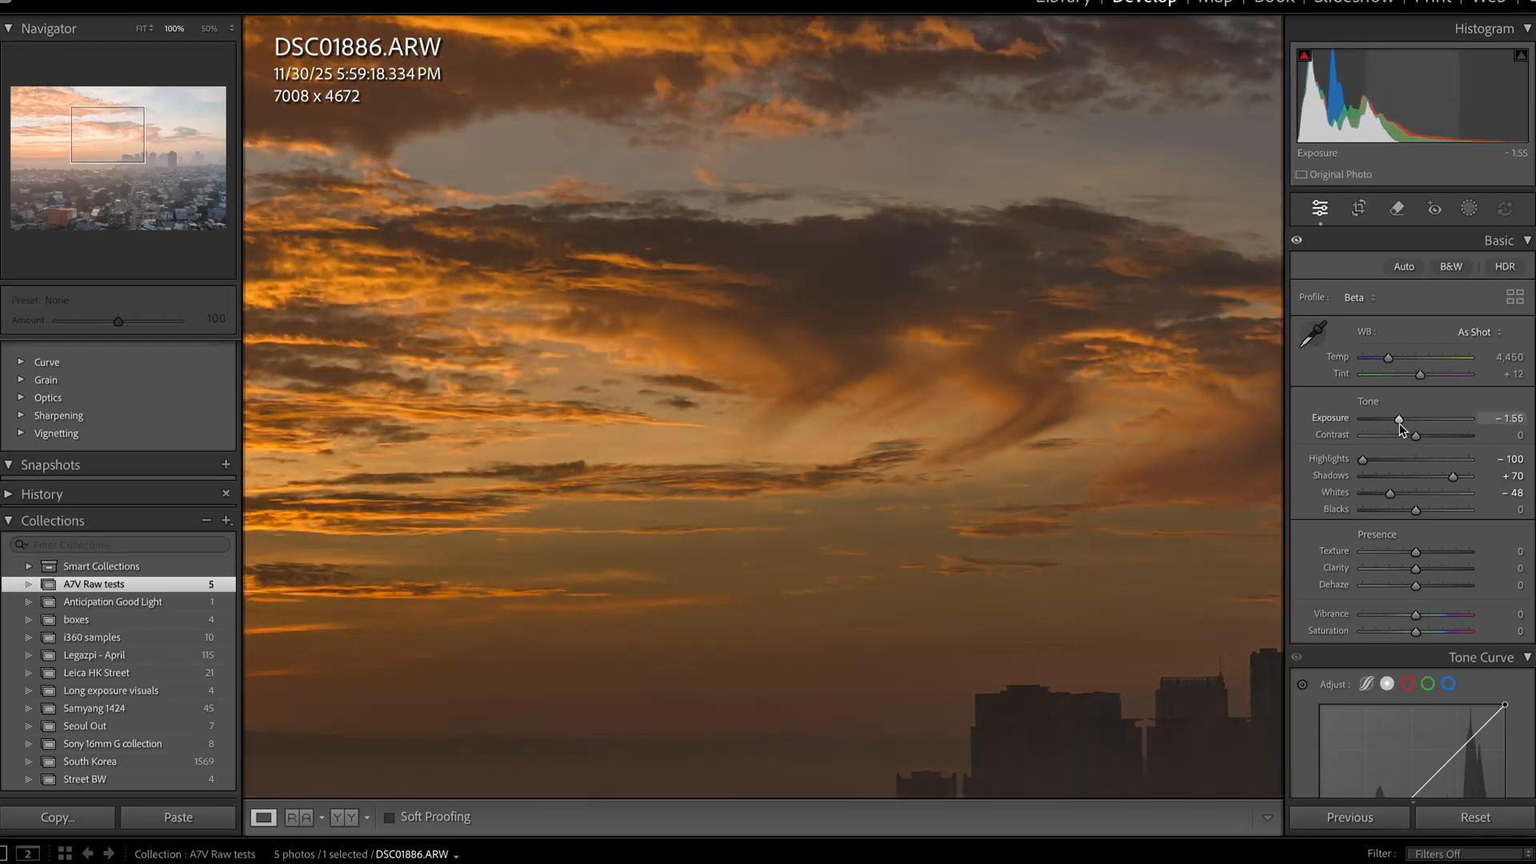
drag(1401, 419, 1397, 420)
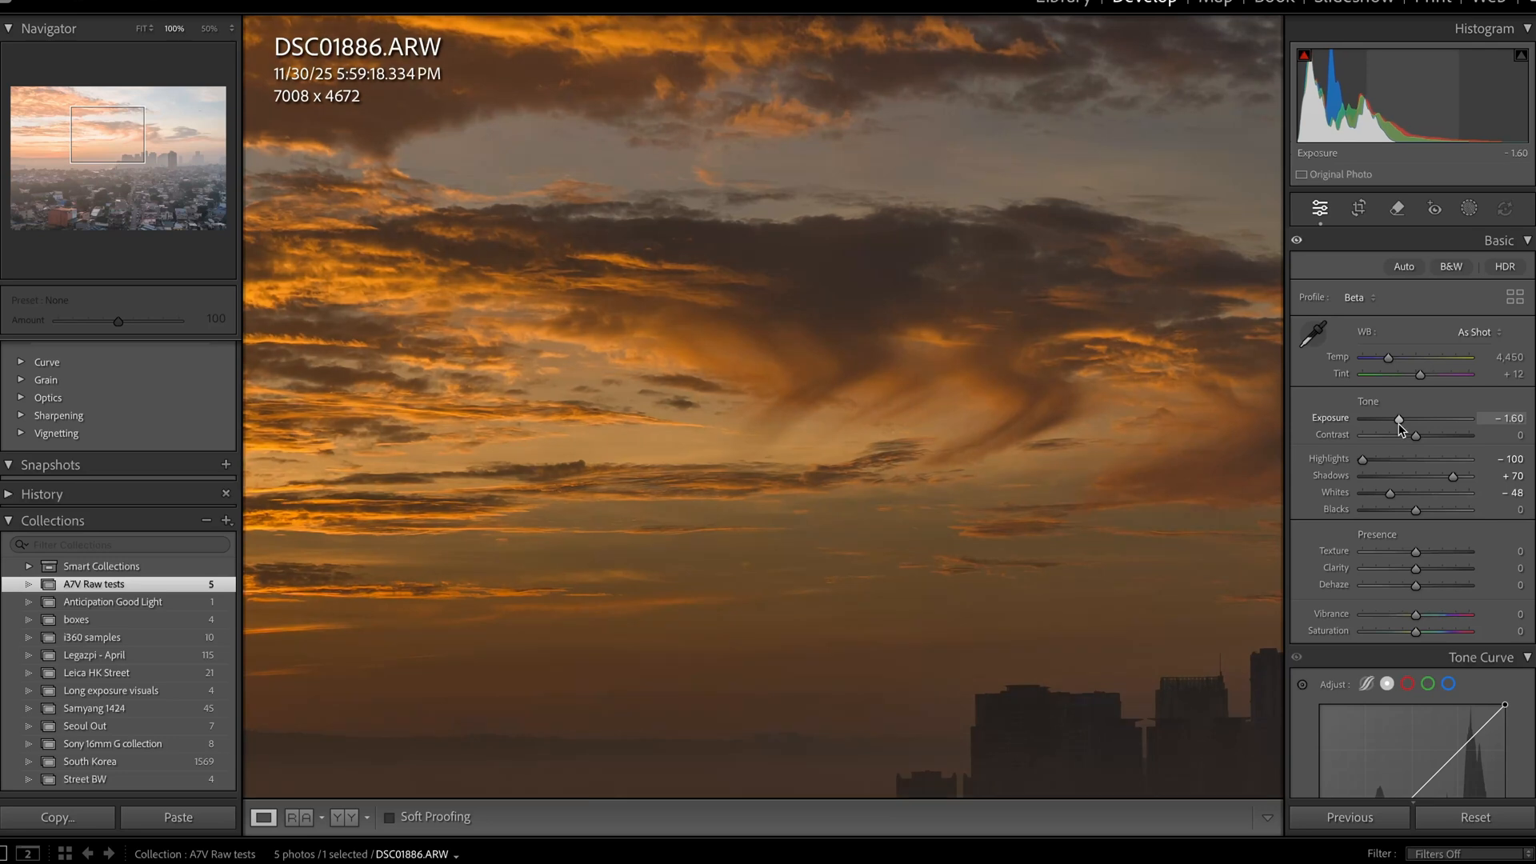